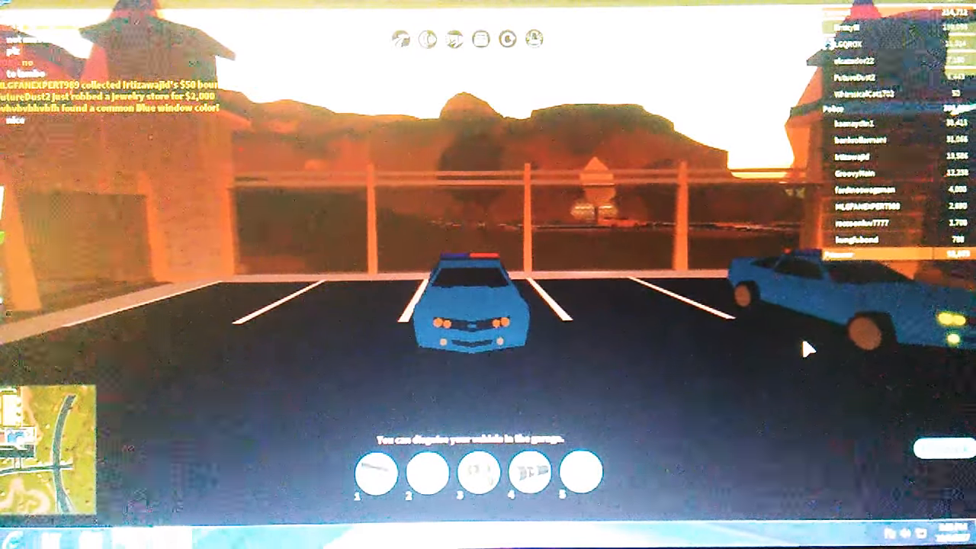
{"action": "mouse_move", "coordinate": [686, 372]}
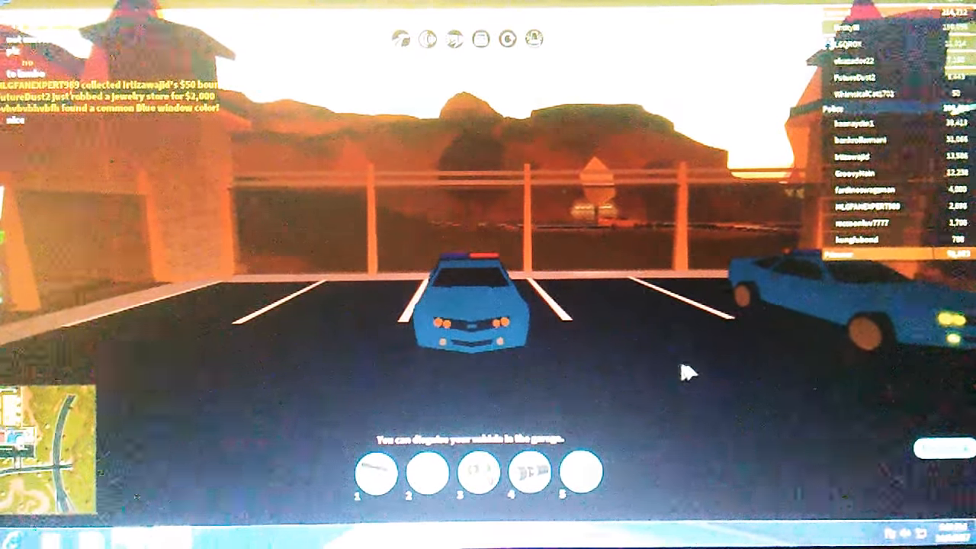